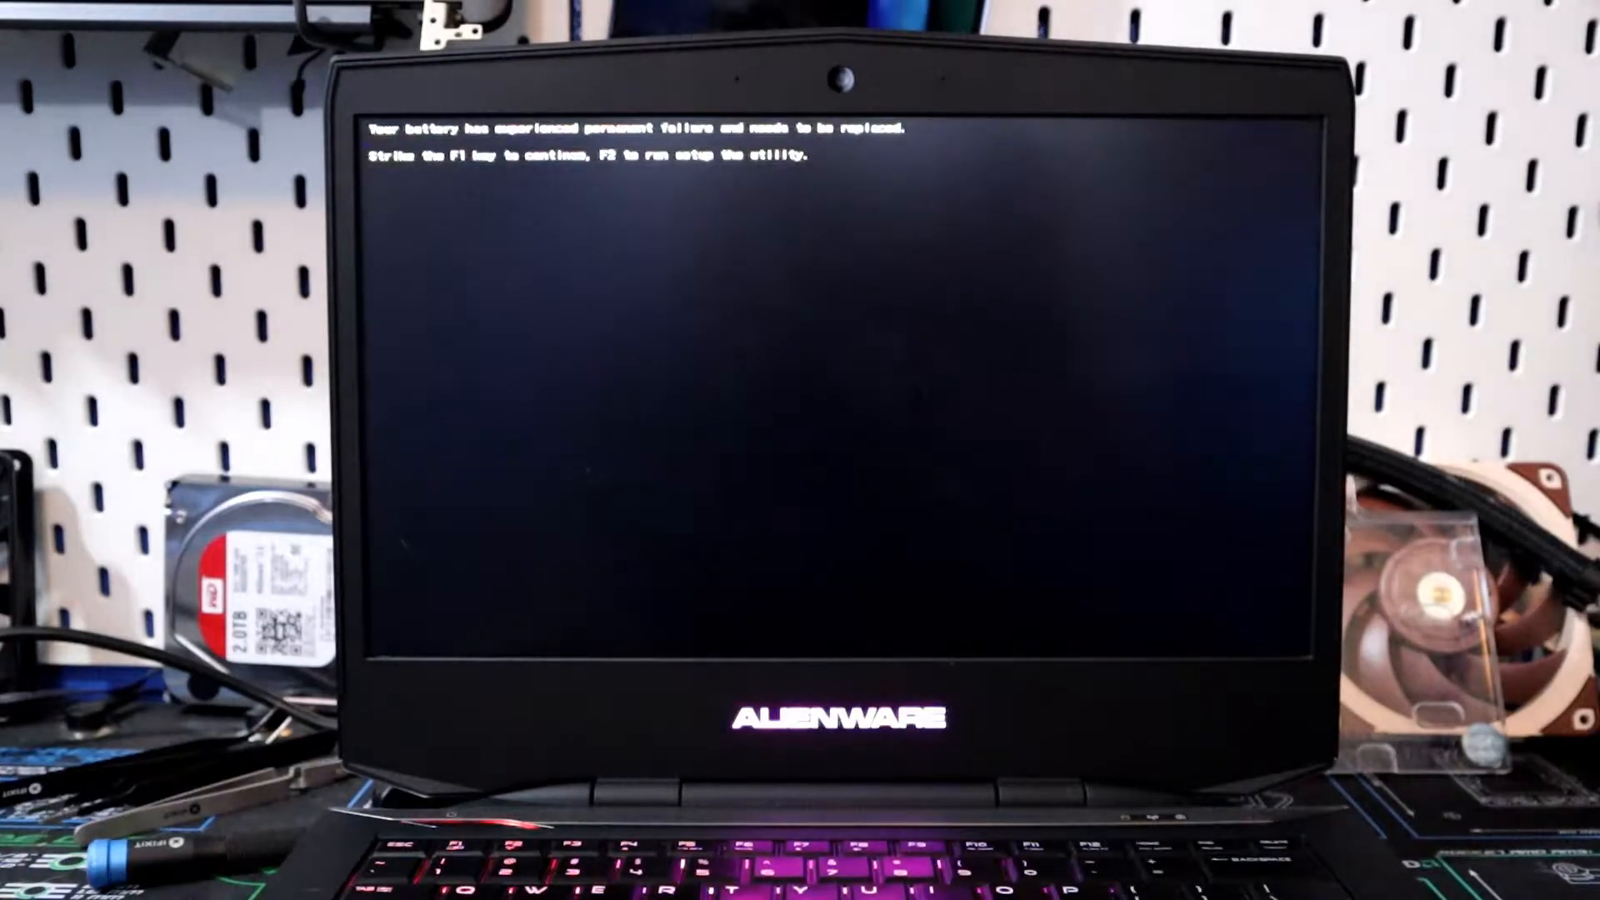
{"action": "key", "text": "F1"}
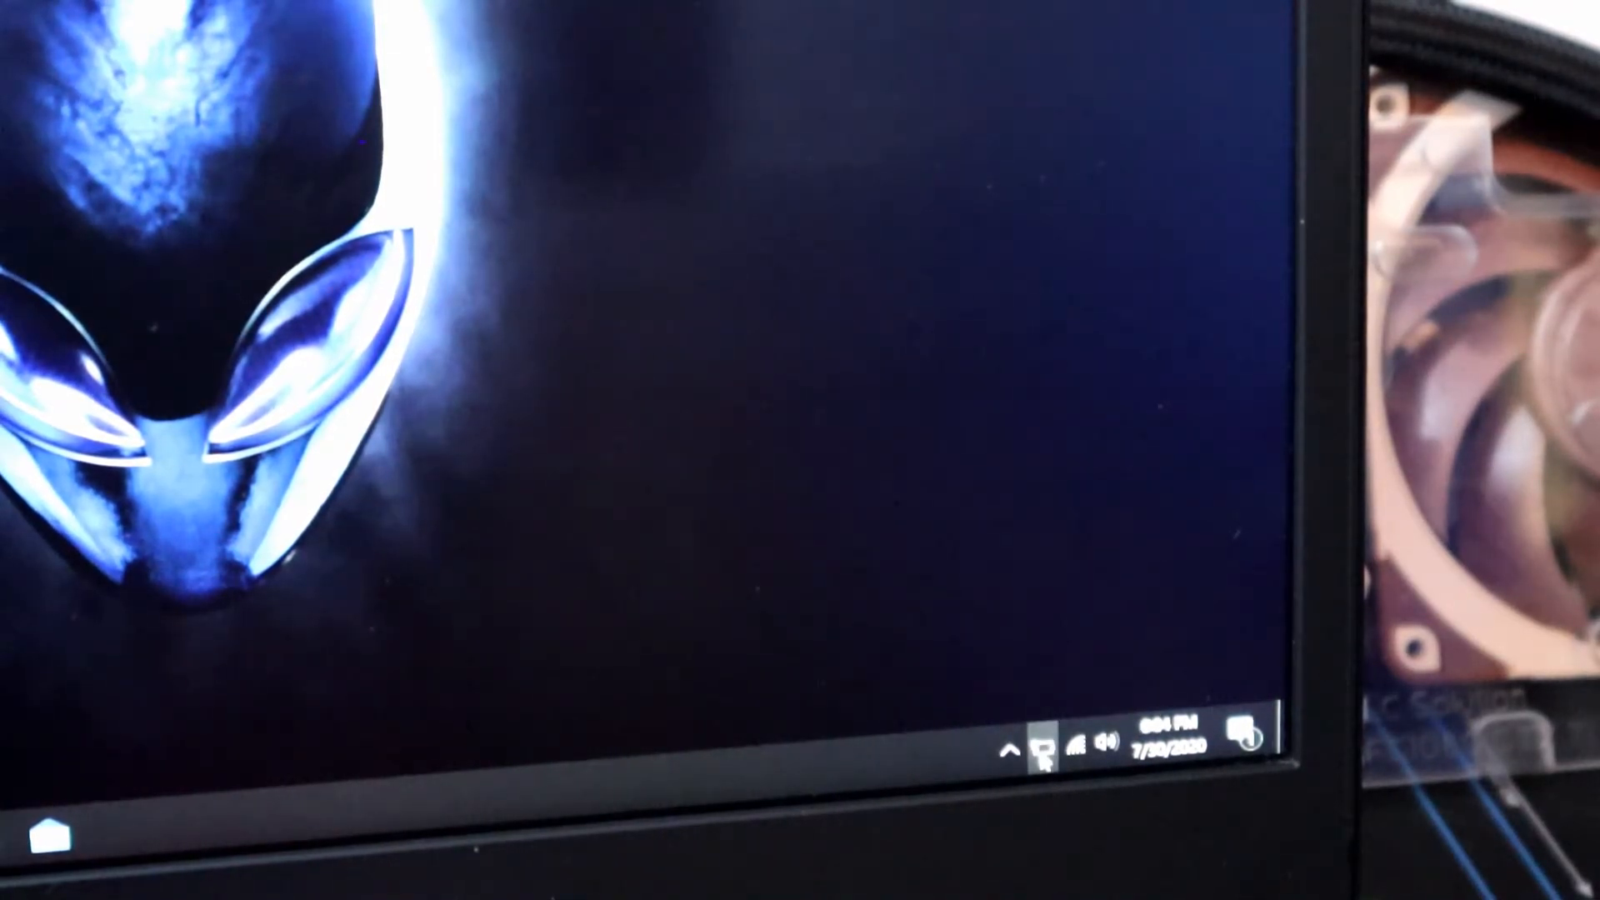
{"action": "left_click", "coordinate": [1045, 745]}
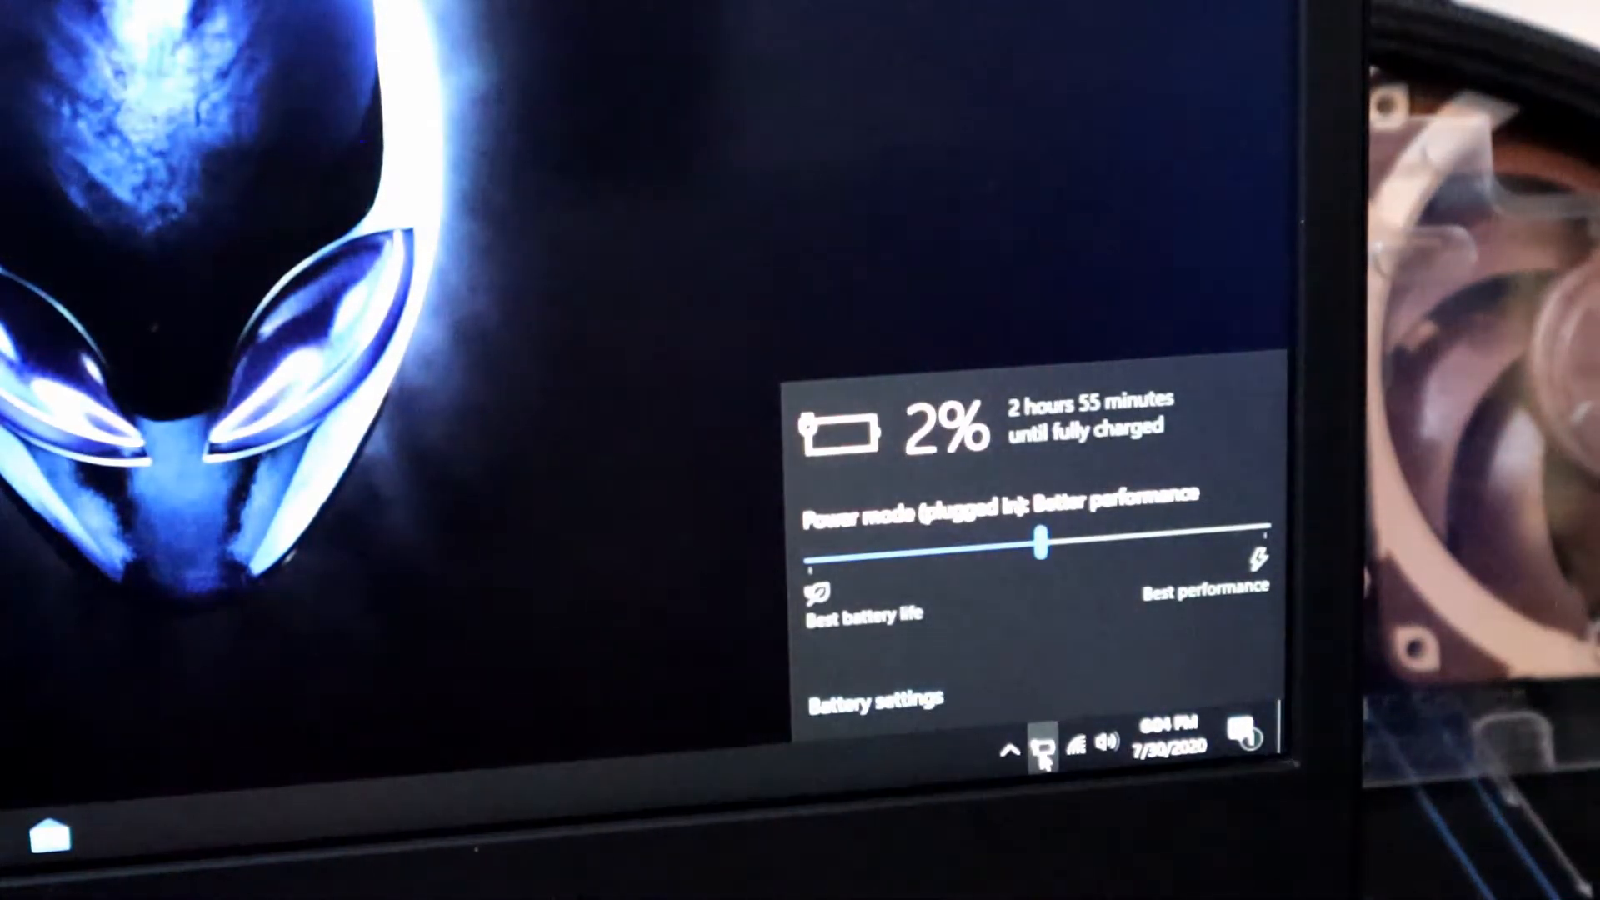